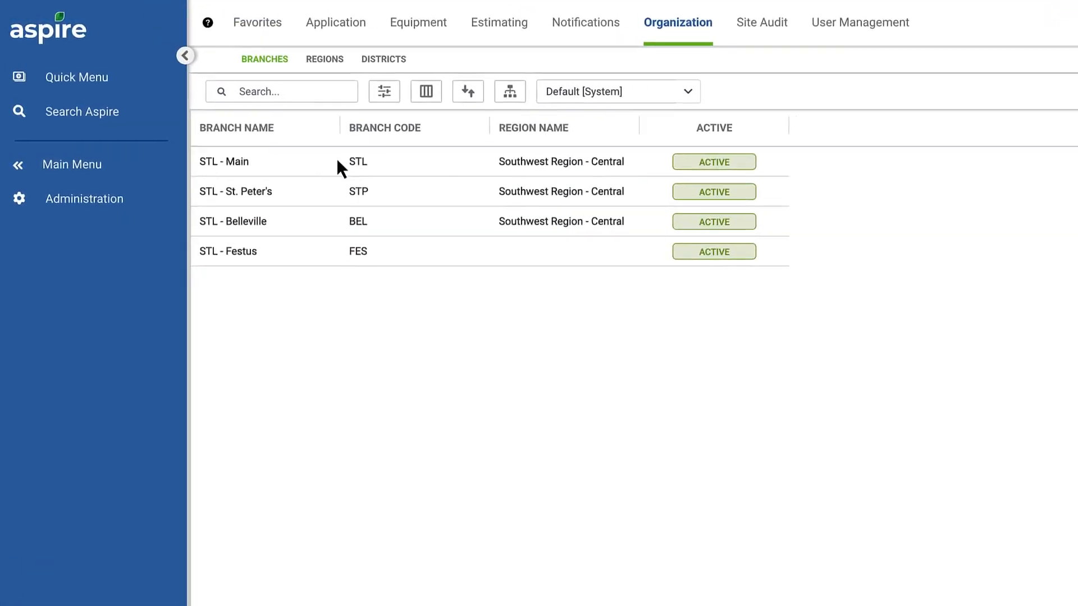
Step: Open the STL - St. Peter's branch record and scroll to its Time Reporting section
left_click(235, 192)
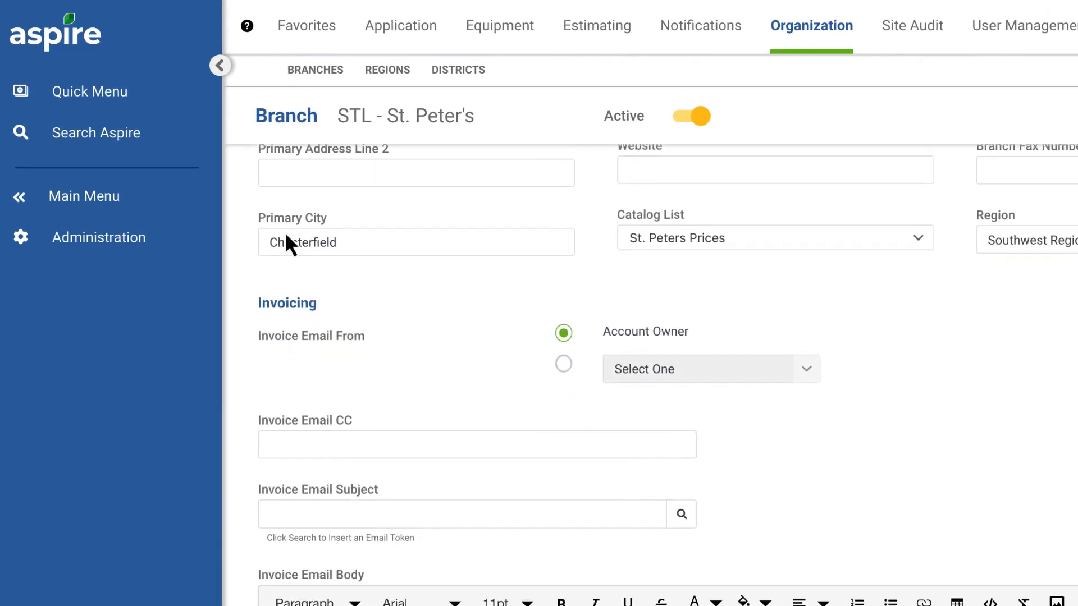
scroll("down", 3)
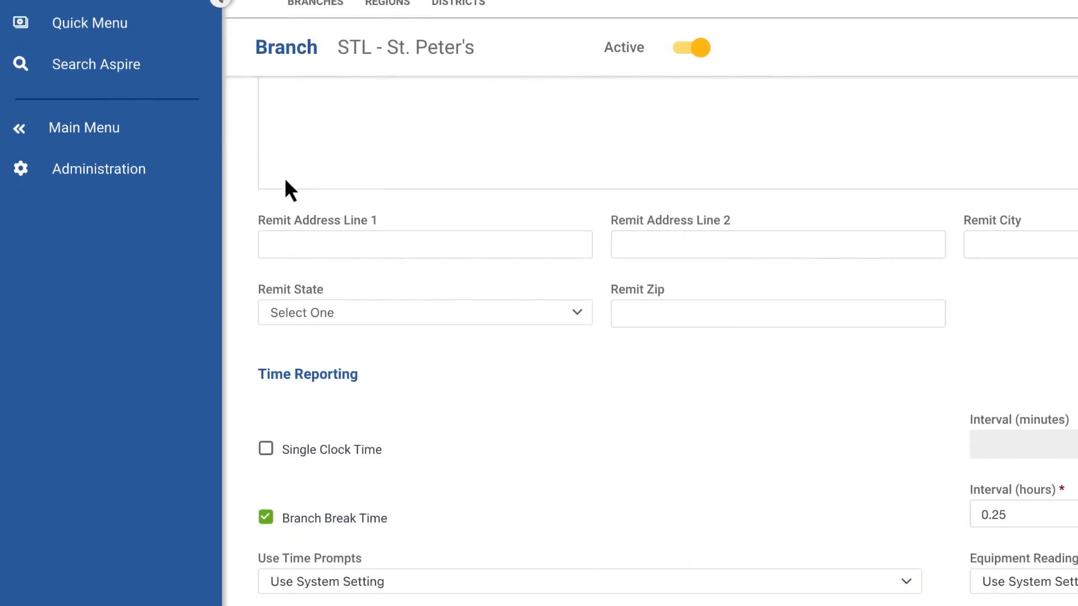
scroll("down", 3)
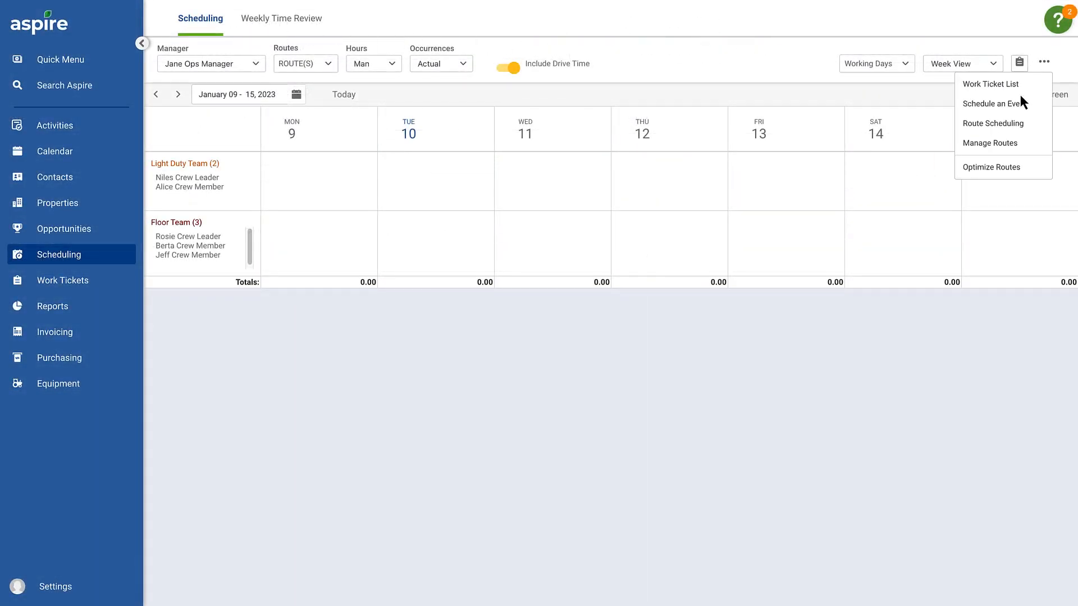
Step: Add route working-hour slots for Monday through Saturday, including an 11:00 AM time
left_click(990, 143)
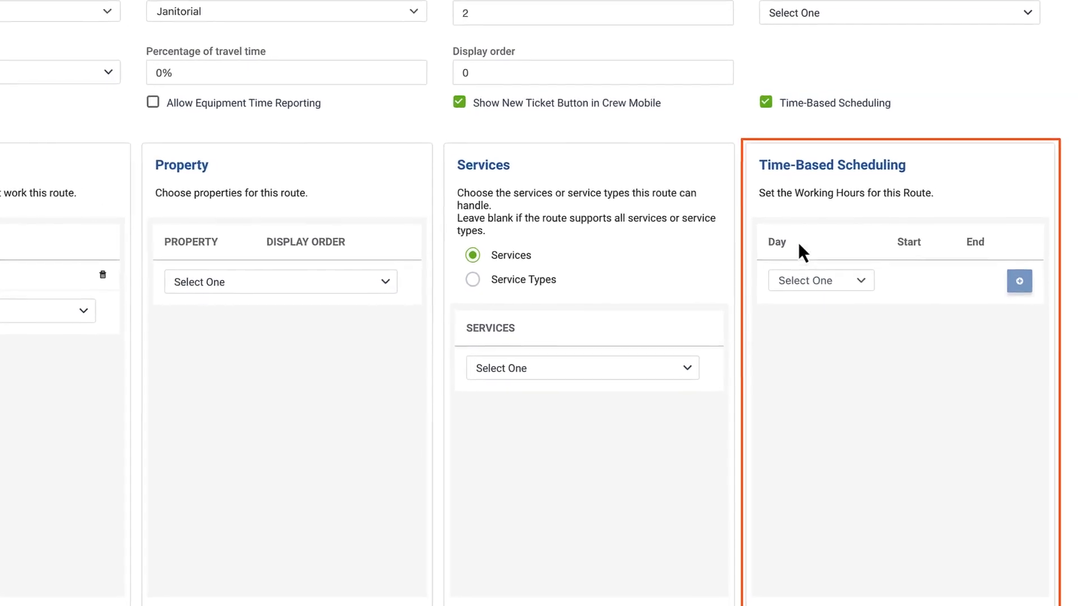
left_click(1019, 281)
type("06:00 AM")
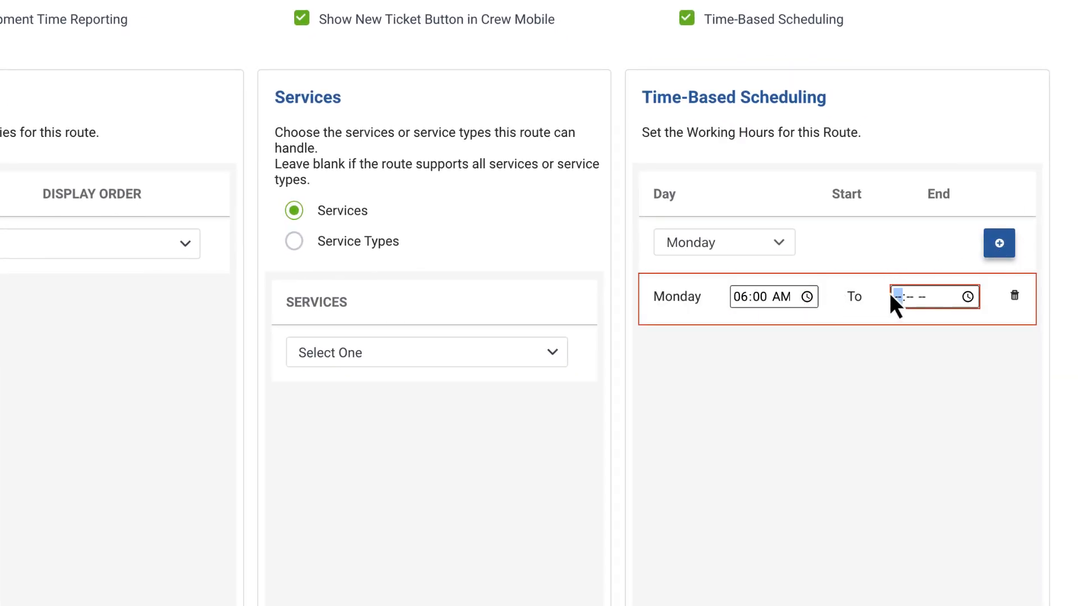
type("11:00 AM")
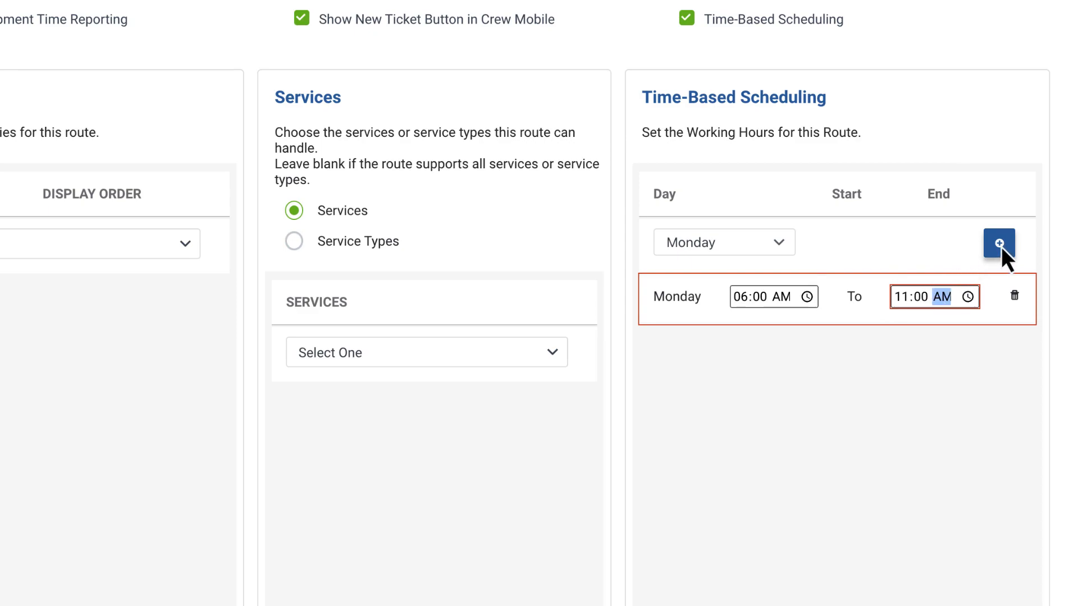
left_click(998, 243)
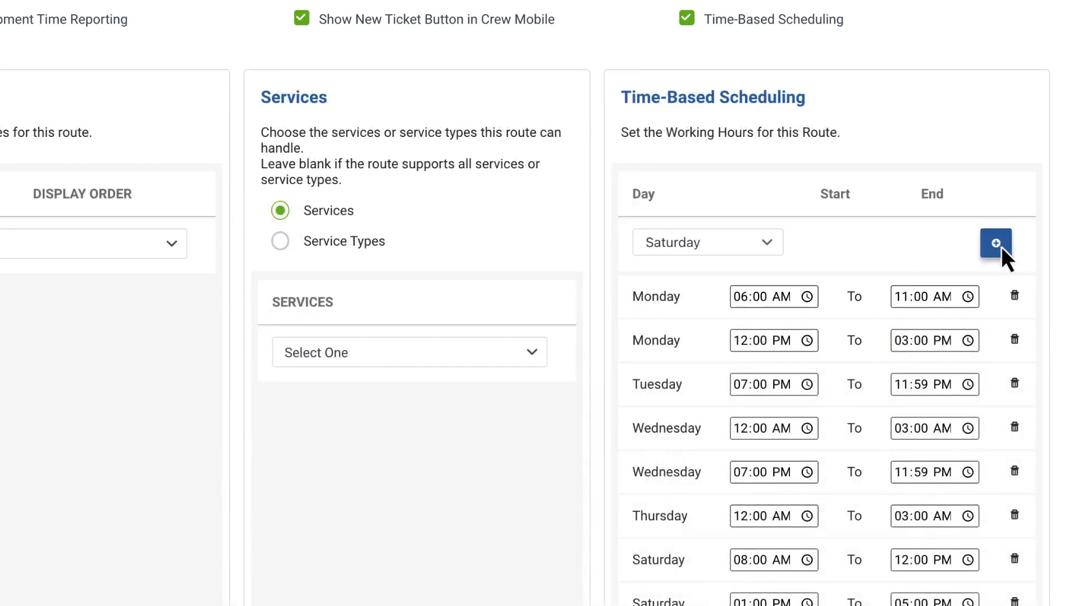
left_click(996, 246)
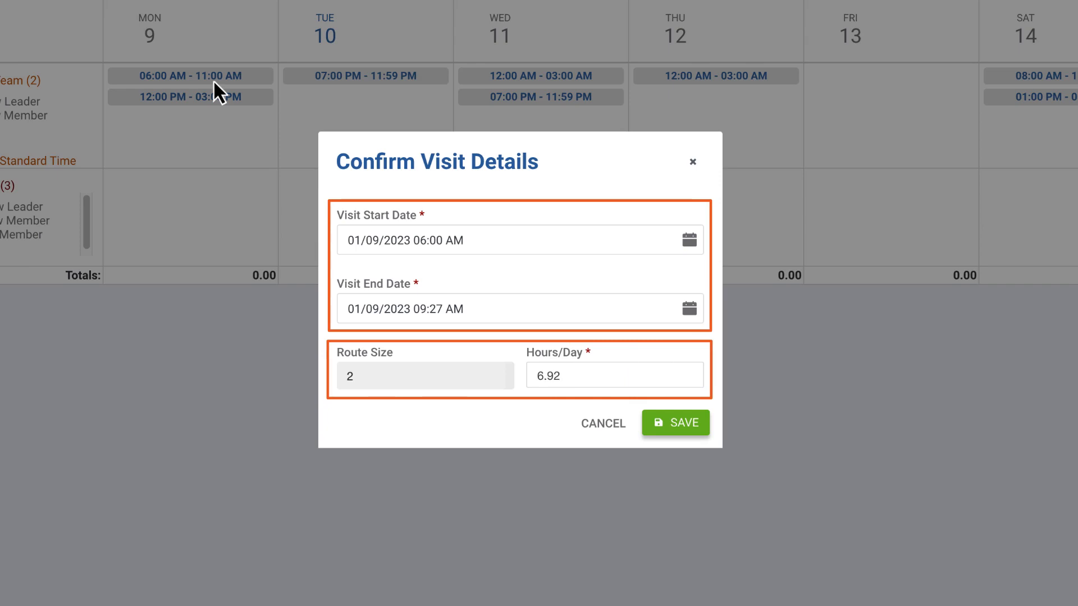
mouse_move(305, 154)
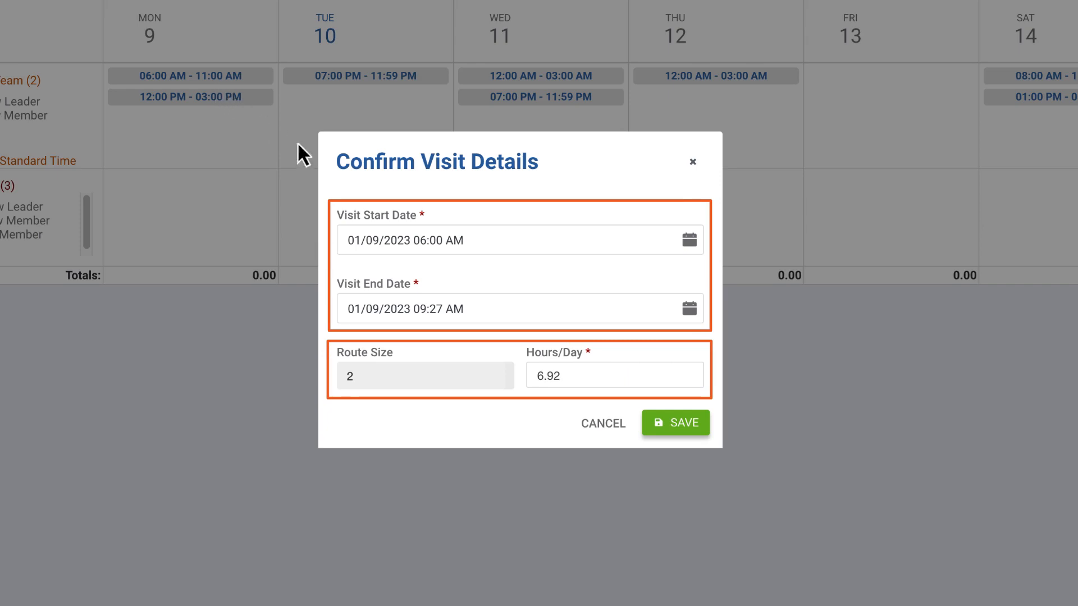
Step: Save the visit for 01/09/2023, 06:00 AM to 09:27 AM, at 6.92 hours per day
left_click(676, 423)
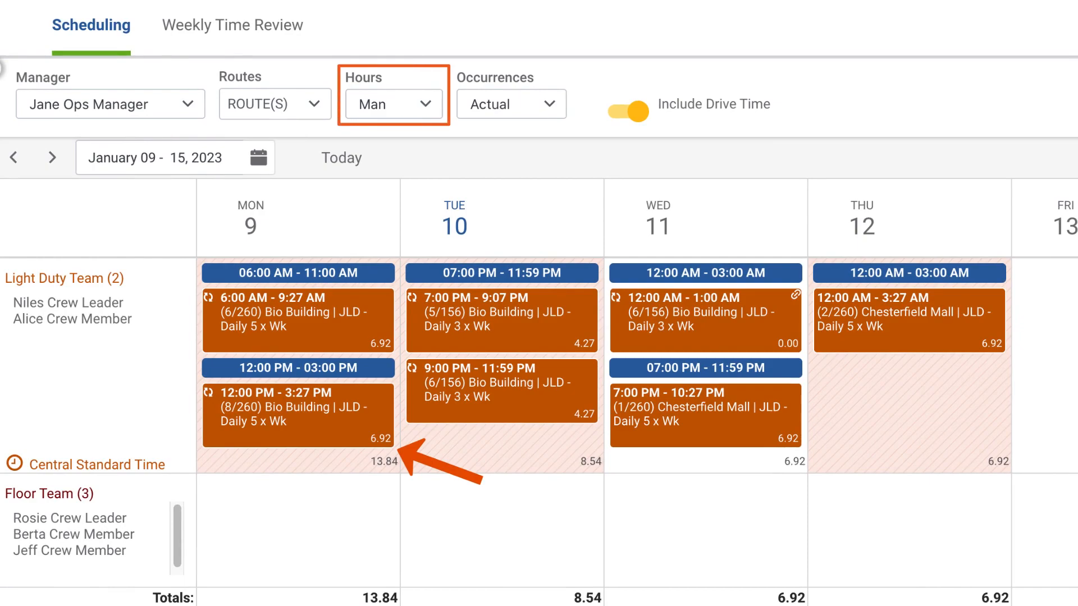
mouse_move(491, 244)
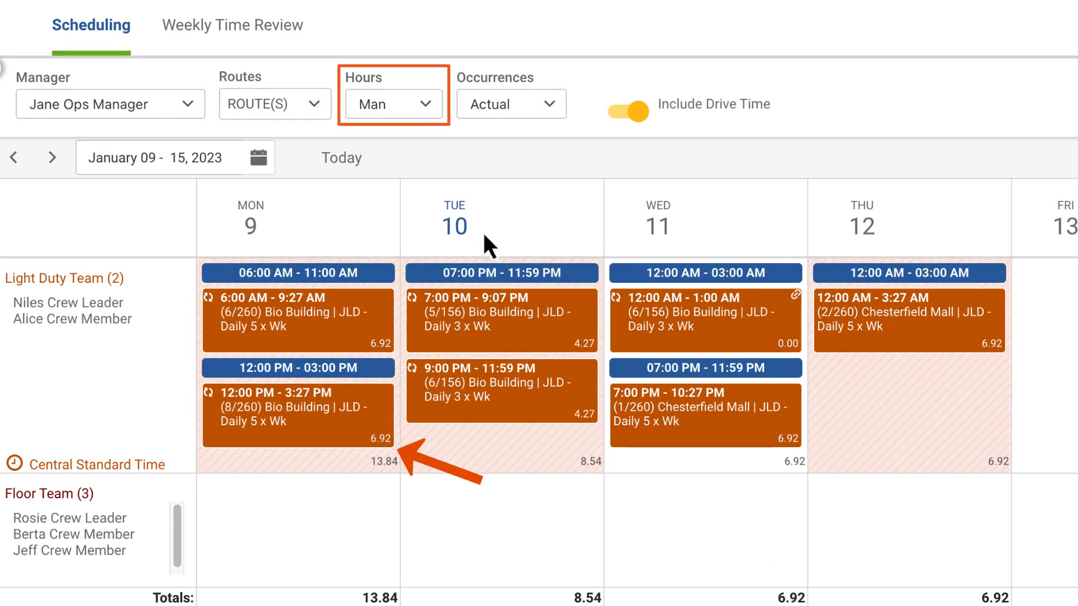
Step: Switch the board's Hours dropdown from Man to Crew
left_click(394, 104)
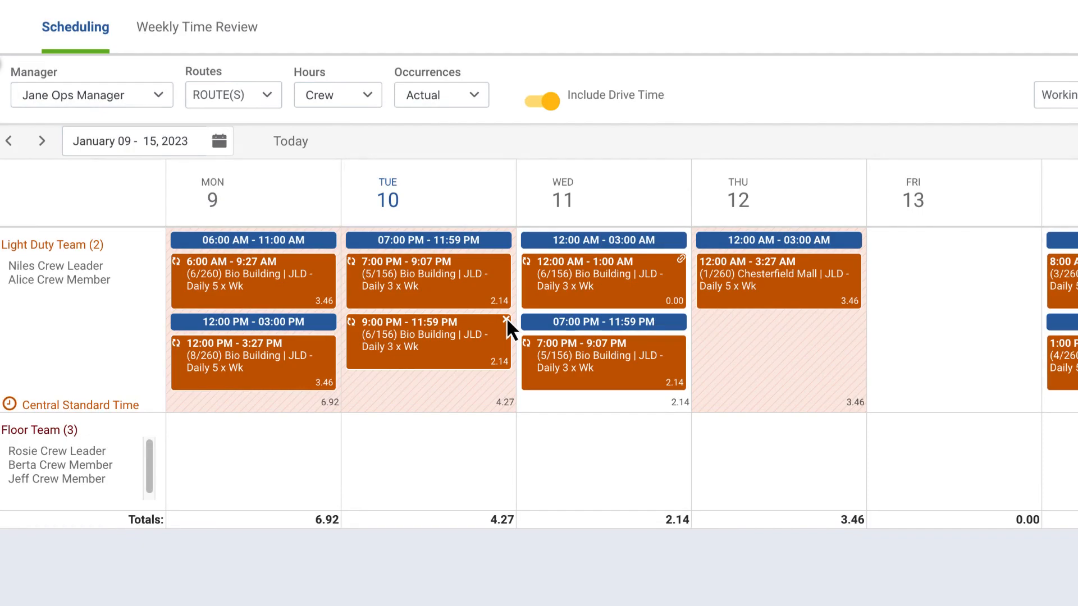
left_click(504, 321)
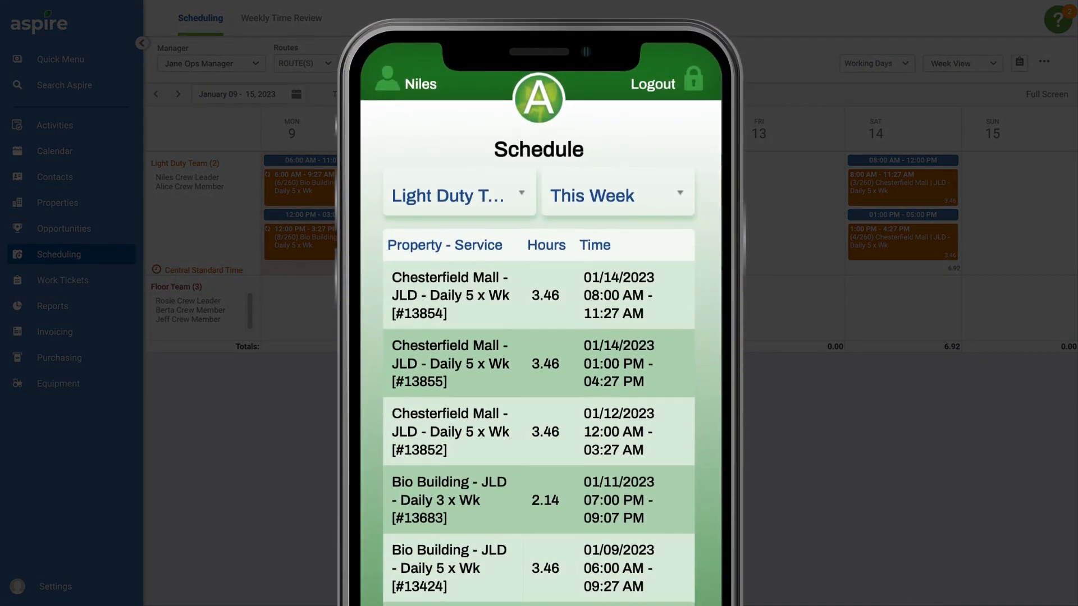
Step: Go to Administration > Notifications > Manage Notifications
left_click(537, 363)
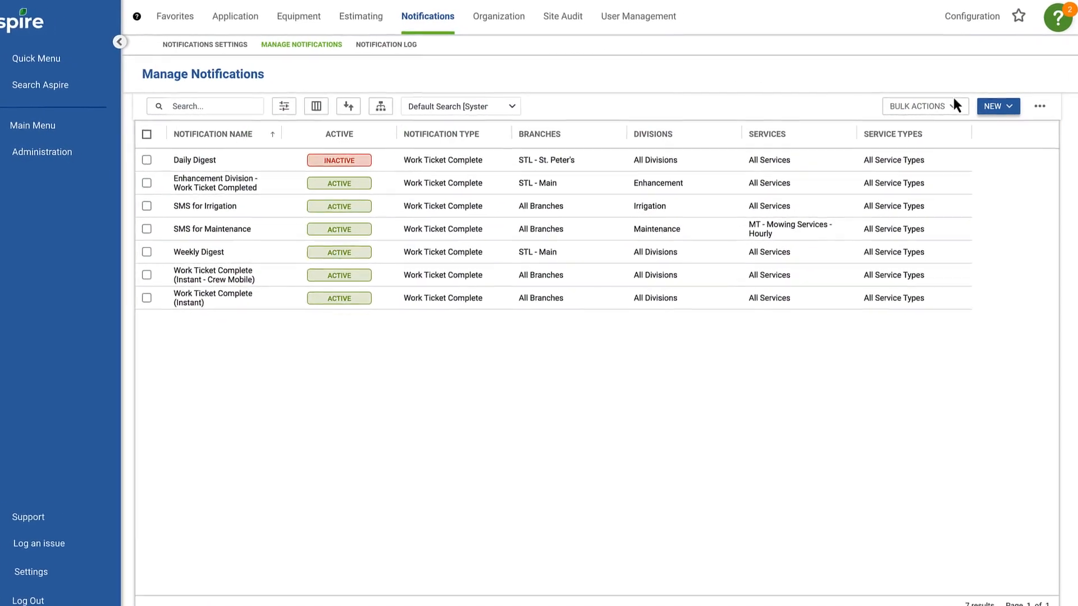
Step: Create SMS notification 'Late to job site' as Absentee Notification (Internal) for the Route Manager
left_click(997, 106)
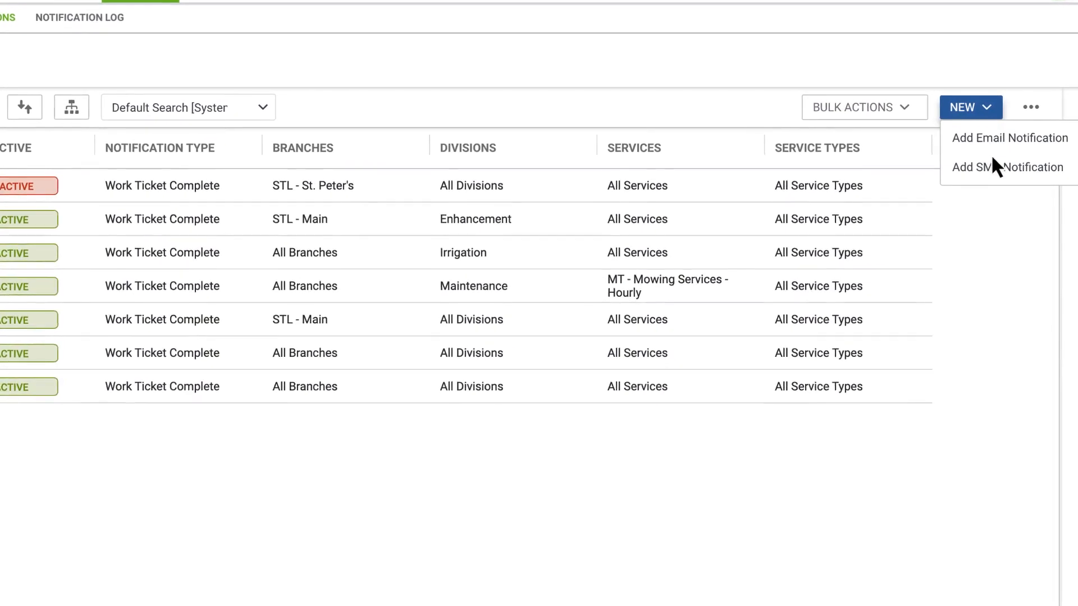
left_click(1008, 166)
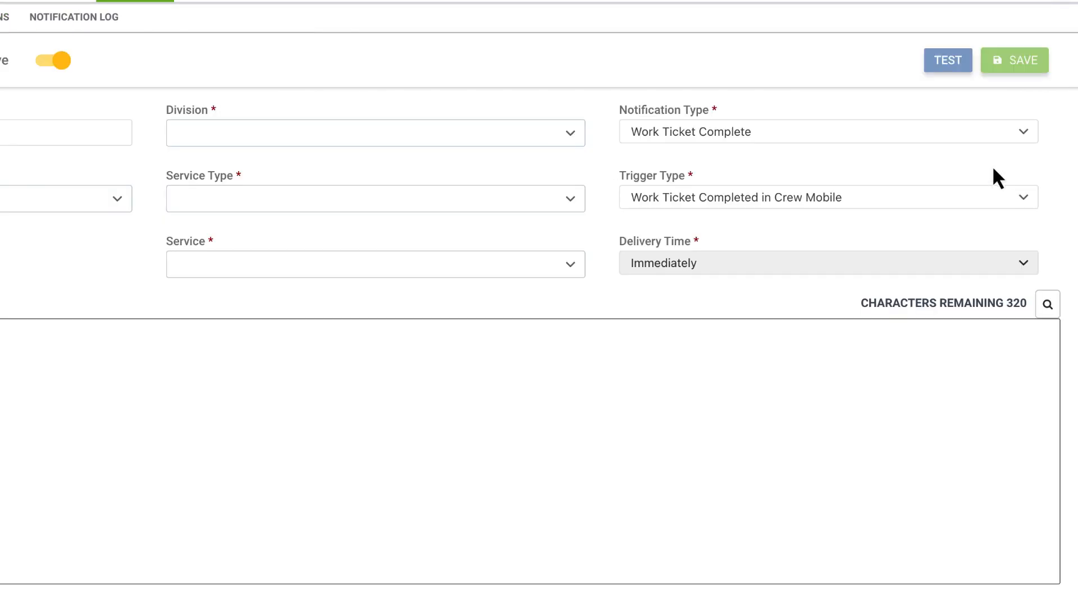
left_click(824, 131)
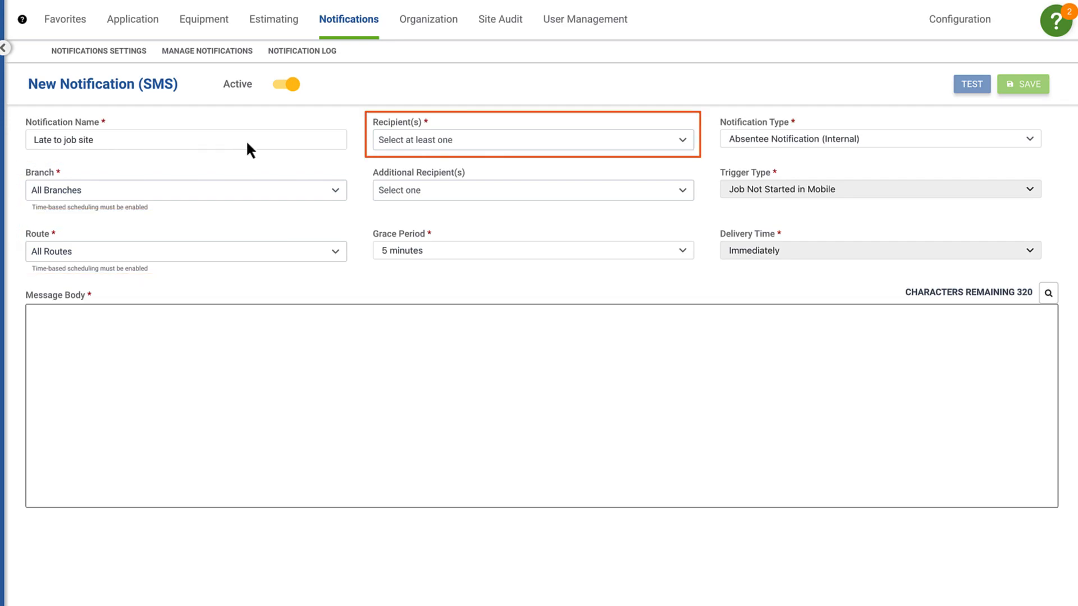
left_click(533, 140)
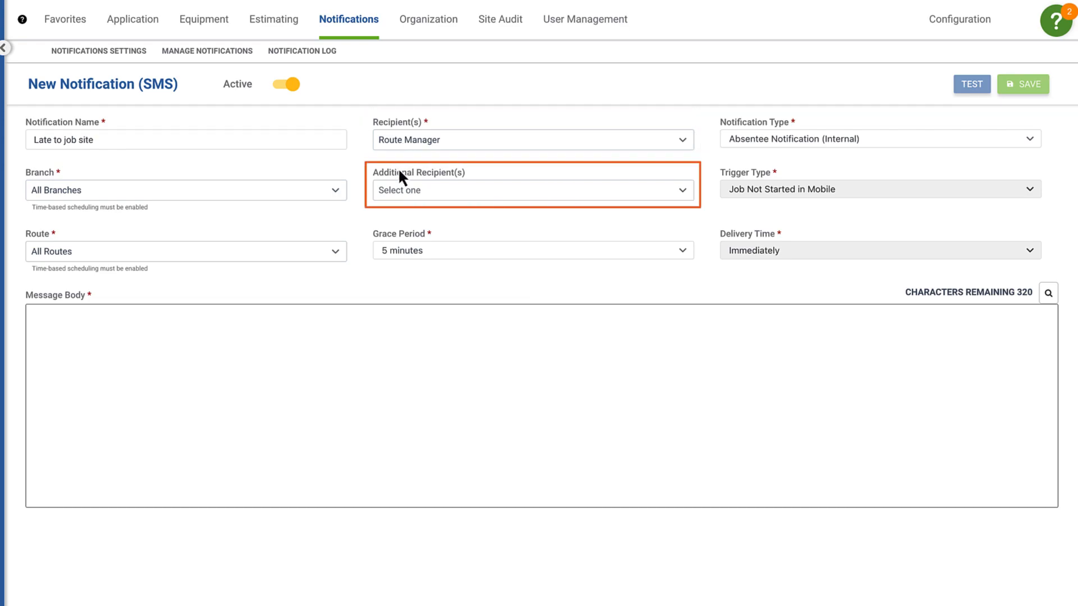
left_click(532, 191)
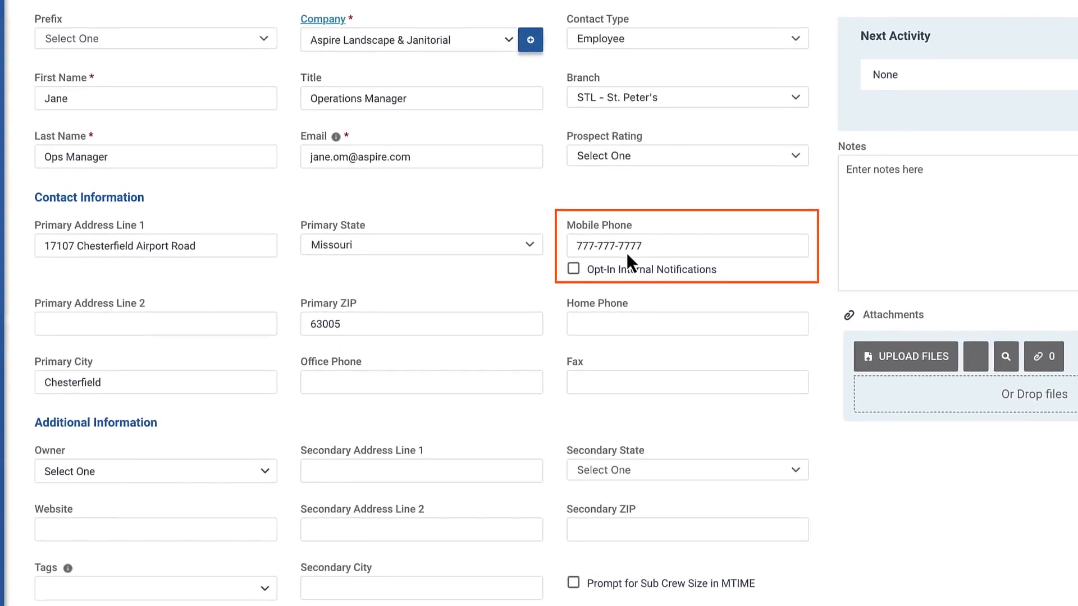
Step: Enable Opt-In Internal Notifications on the operations manager contact's mobile phone
left_click(573, 269)
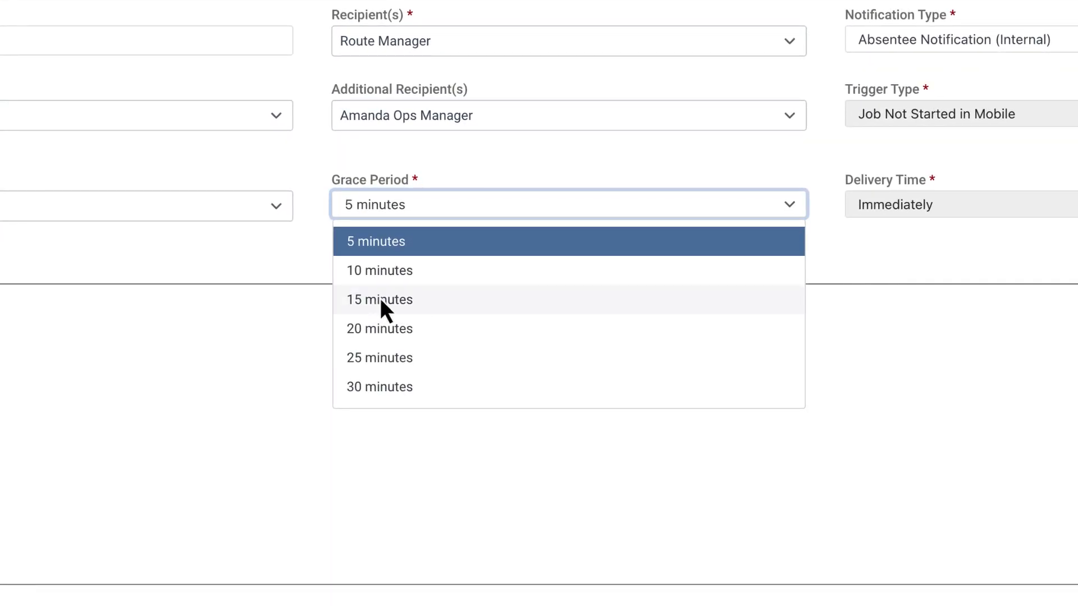
Step: Set a 15-minute grace period and type a message starting with crew leader name tokens
left_click(379, 300)
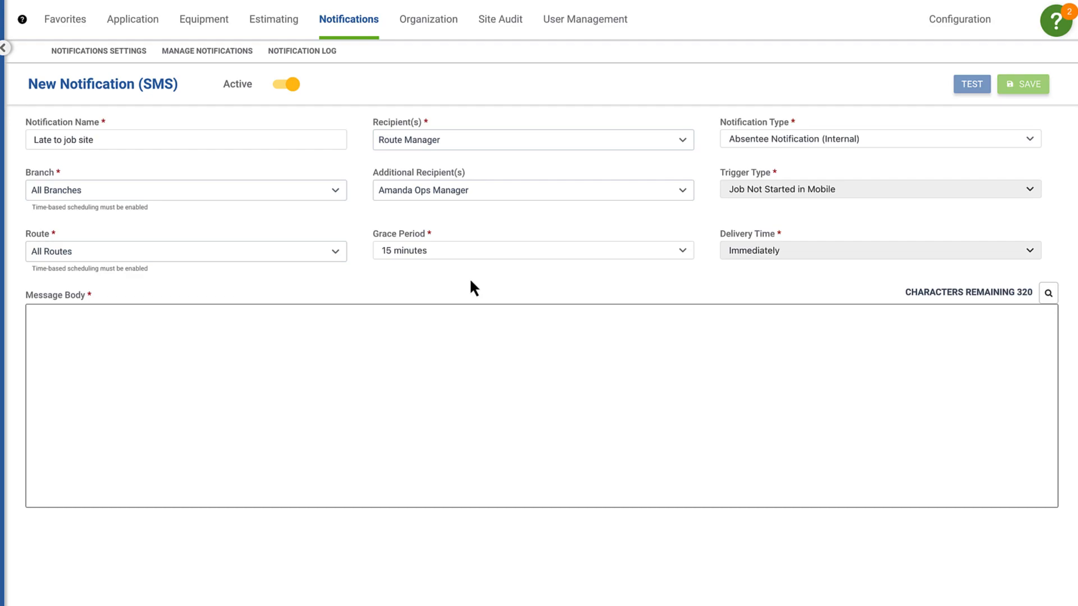
type("[Crew_Leader_Contact_First_Name] [Crew_Leader_Last_Name] has not started time on [Service_Name_Abbreviation] at [Property_Name]. The service was scheduled to begin on [Scheduled_Start_Date] at [Scheduled_Start_Time].")
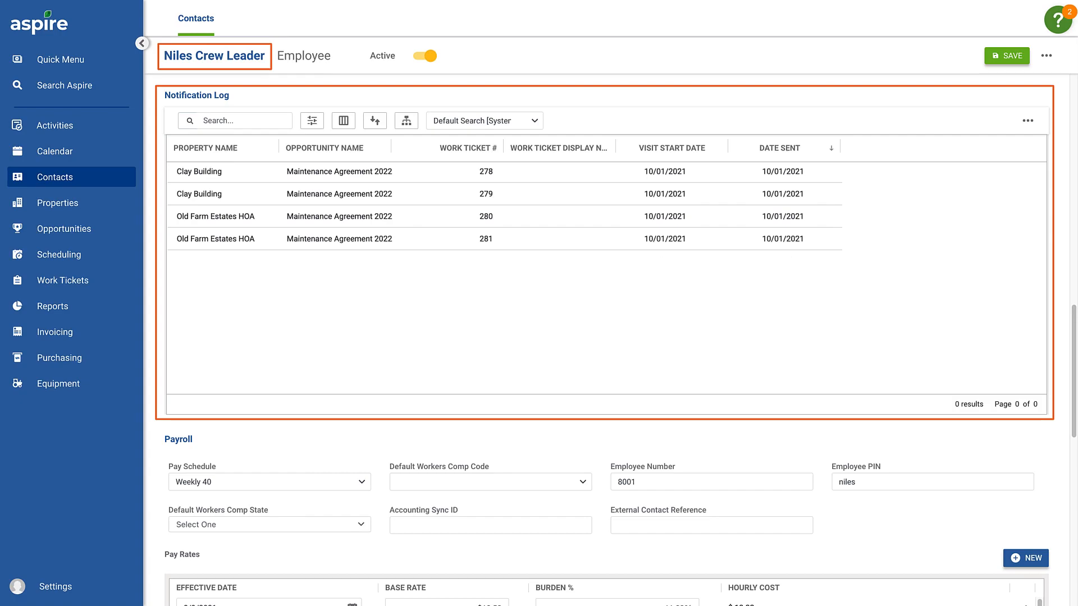
Step: Return to the weekly scheduling board for January 9–15, 2023
left_click(59, 253)
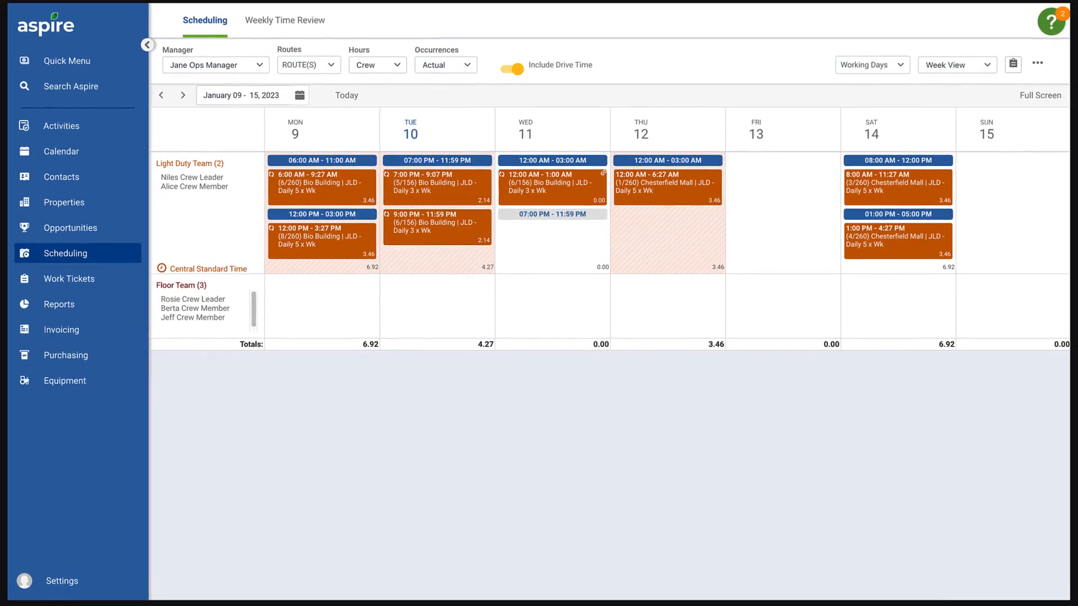